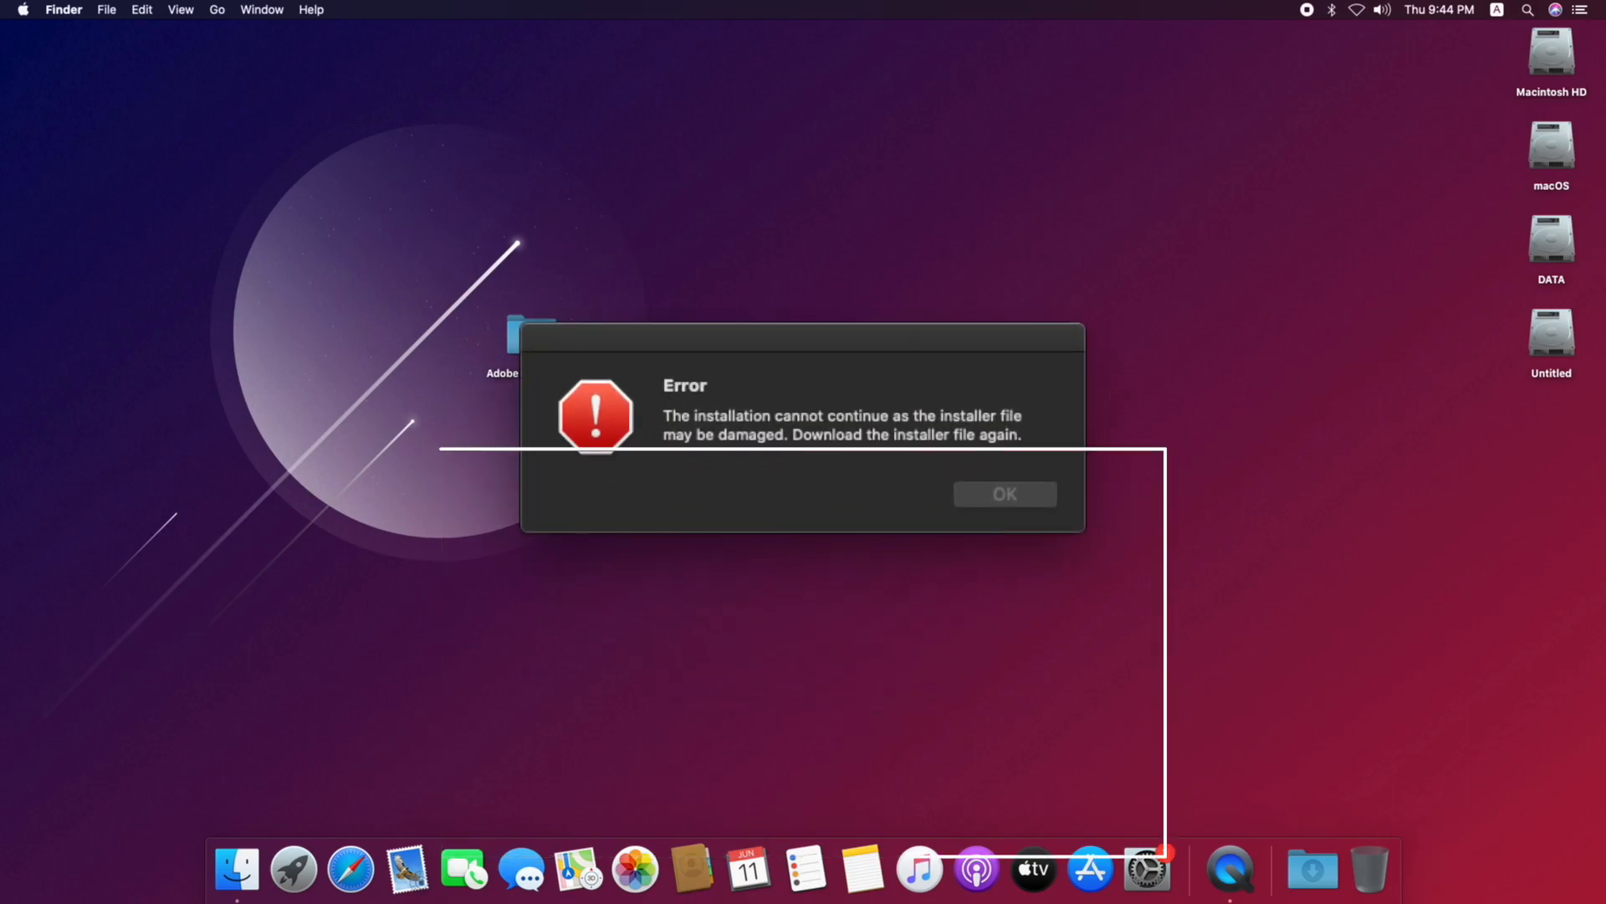
Dismiss the error, launch Install from the Adobe Photoshop folder, and dismiss the damaged-installer error again
{"action": "left_click", "coordinate": [1002, 494]}
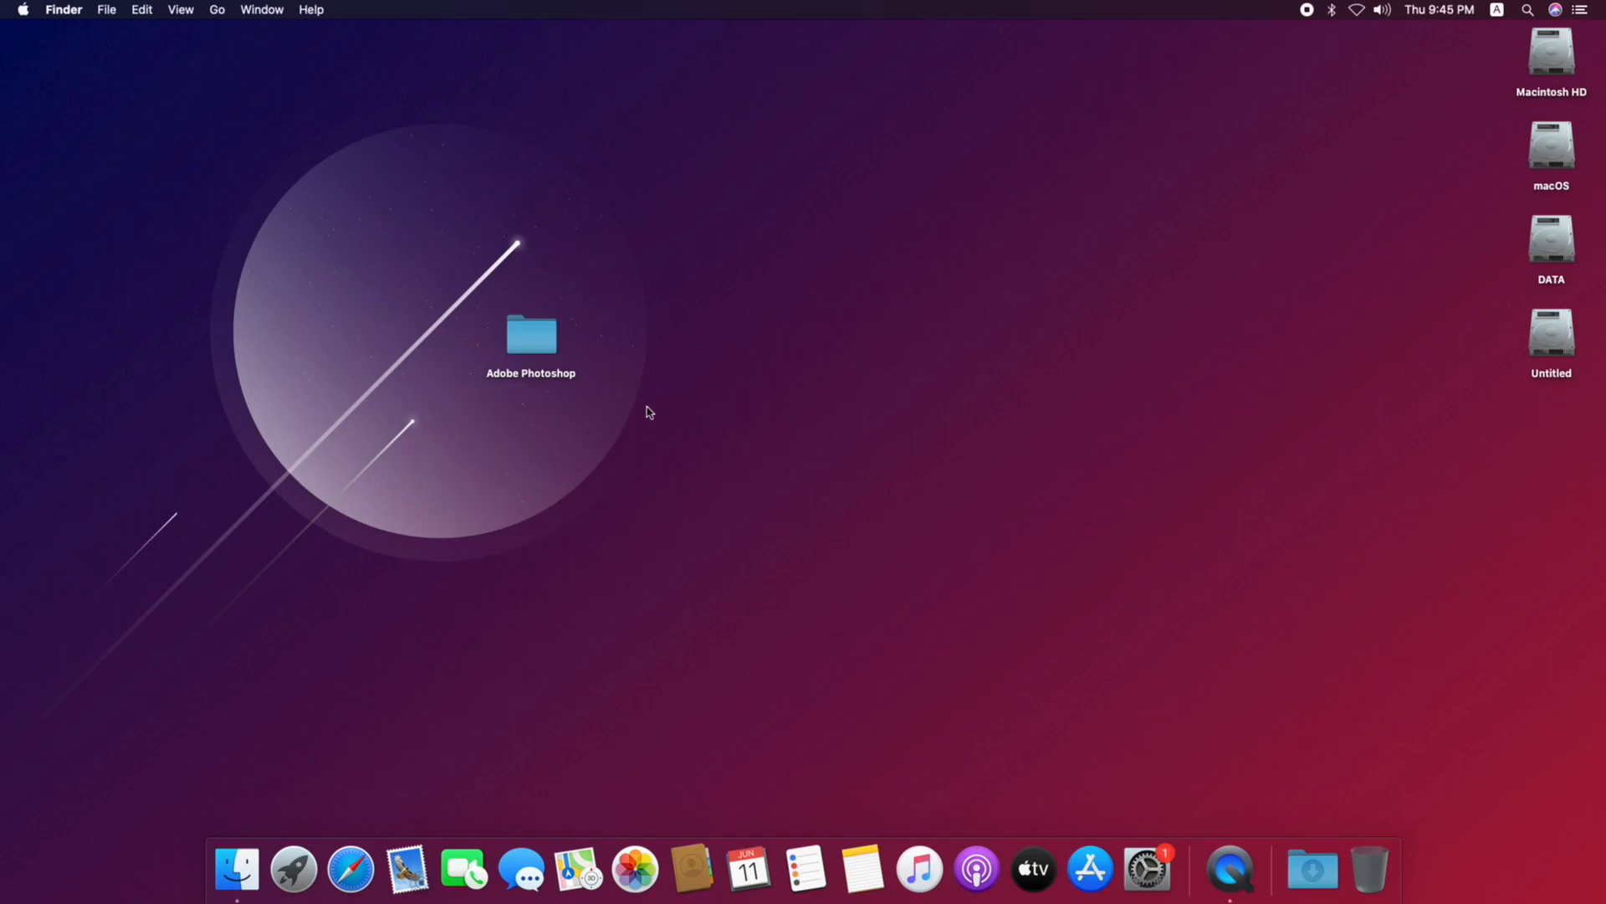
{"action": "double_click", "coordinate": [531, 333]}
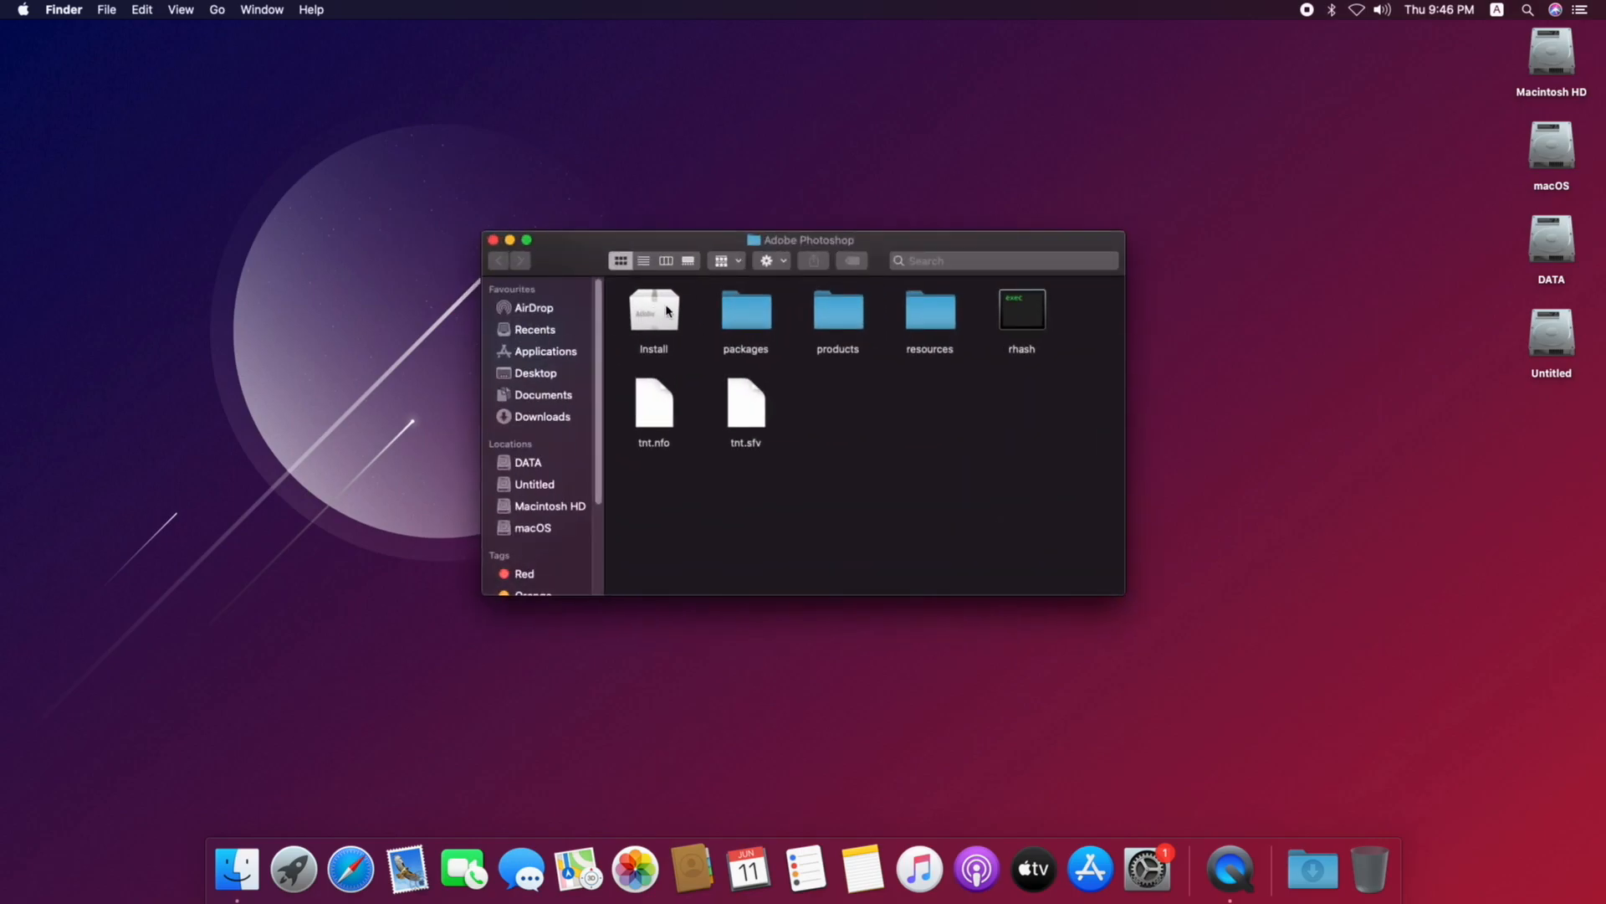
{"action": "double_click", "coordinate": [655, 315]}
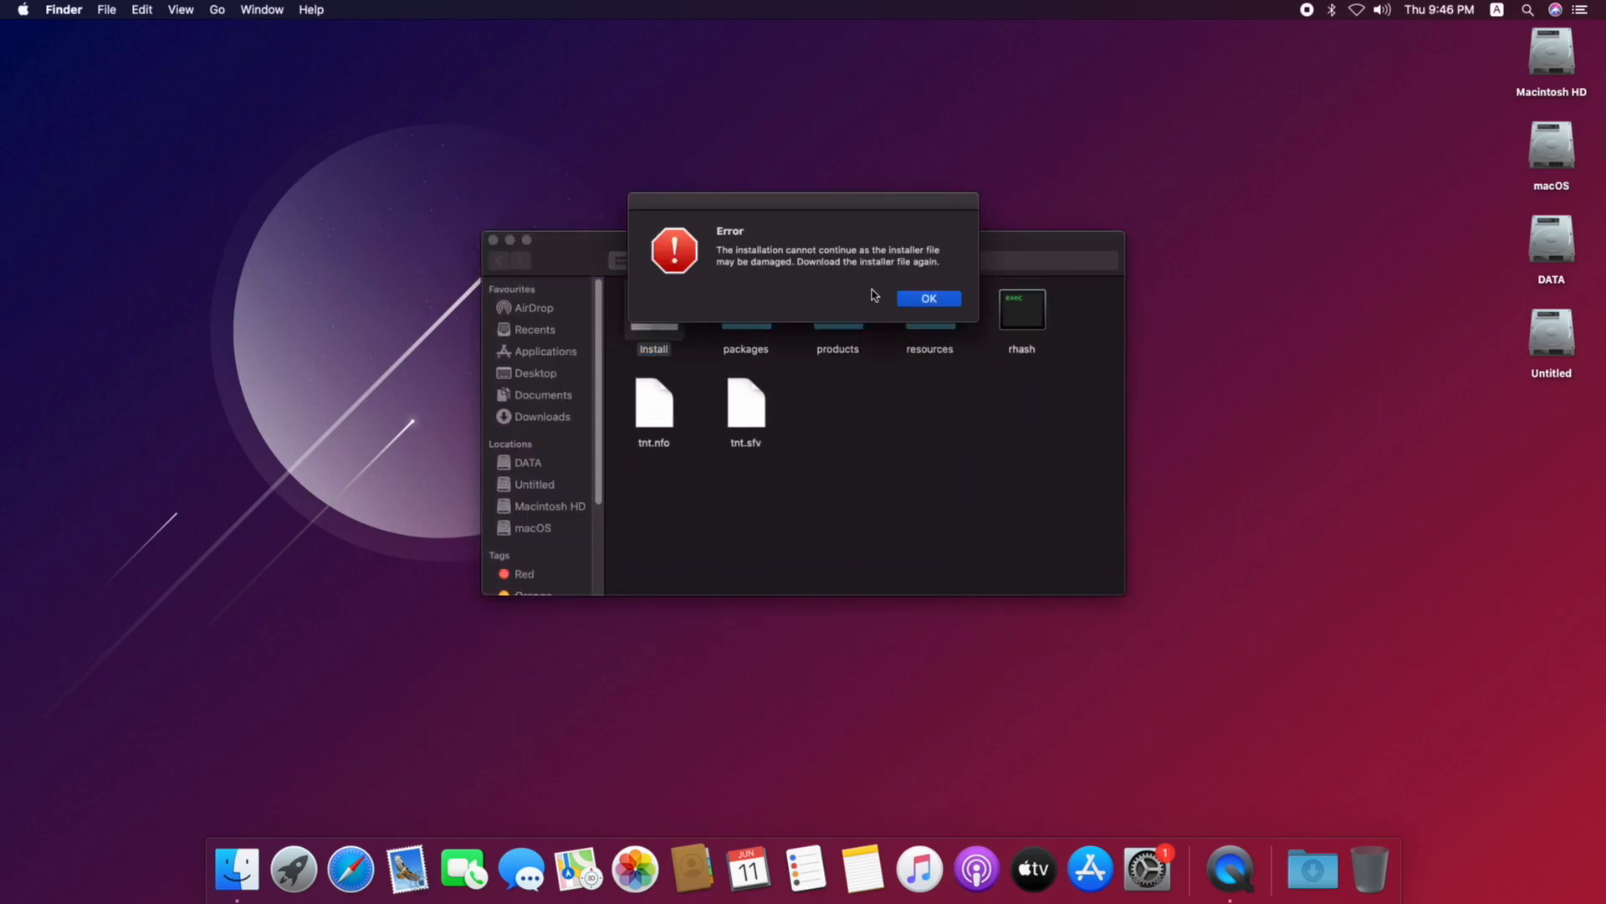
{"action": "left_click", "coordinate": [927, 298]}
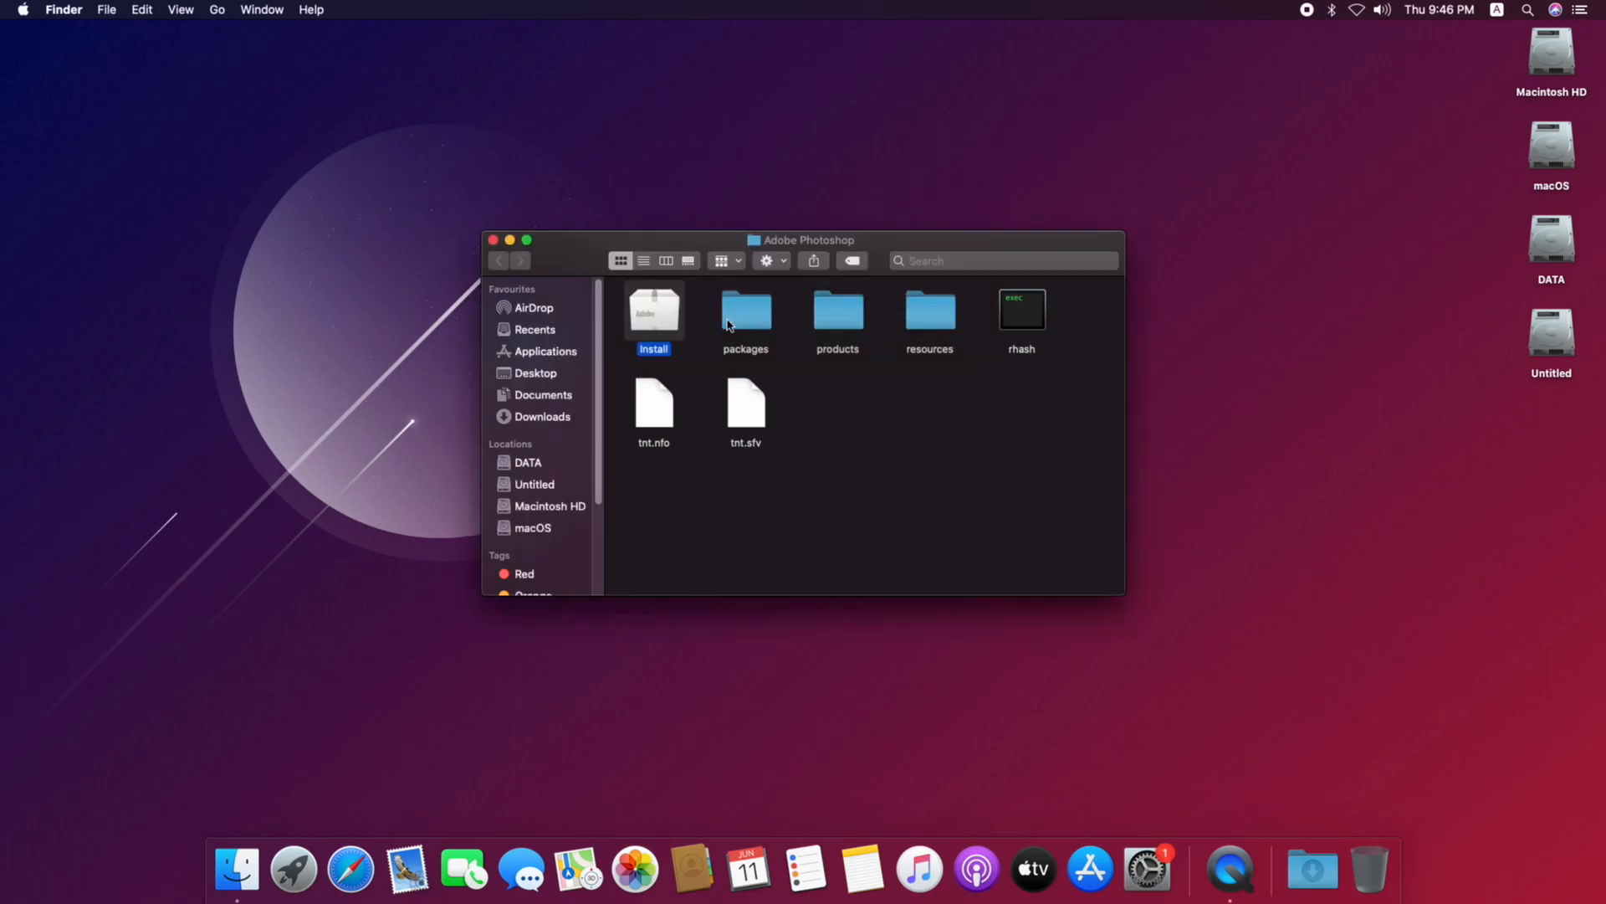
Show Install's package contents, run Contents > MacOS > Install, and approve the password prompt
{"action": "right_click", "coordinate": [655, 313]}
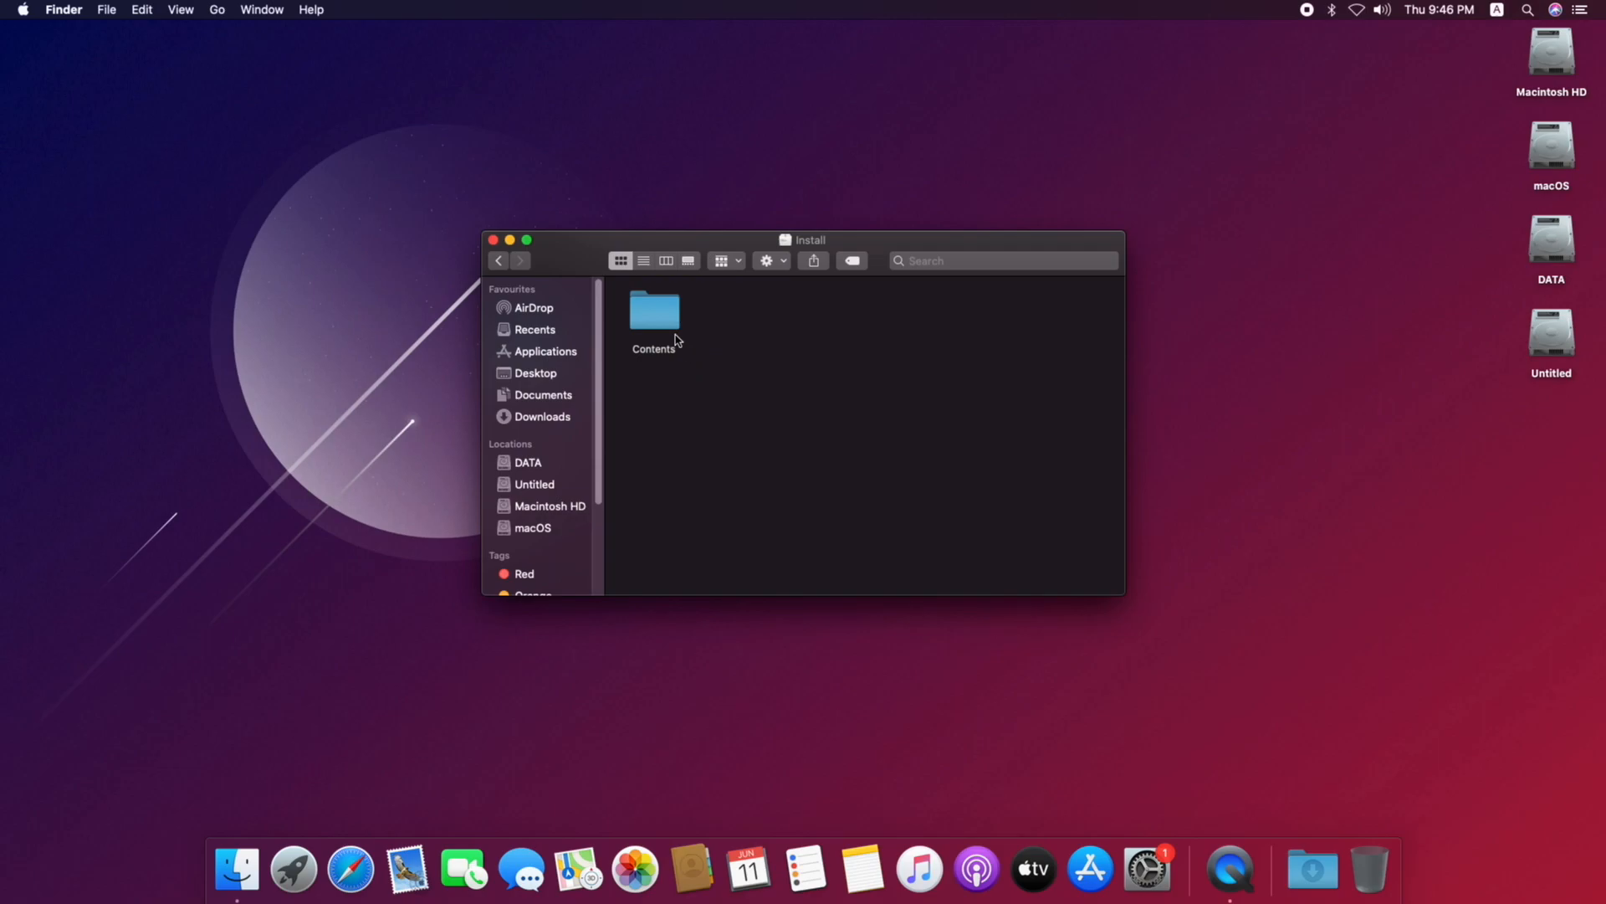
{"action": "double_click", "coordinate": [654, 310]}
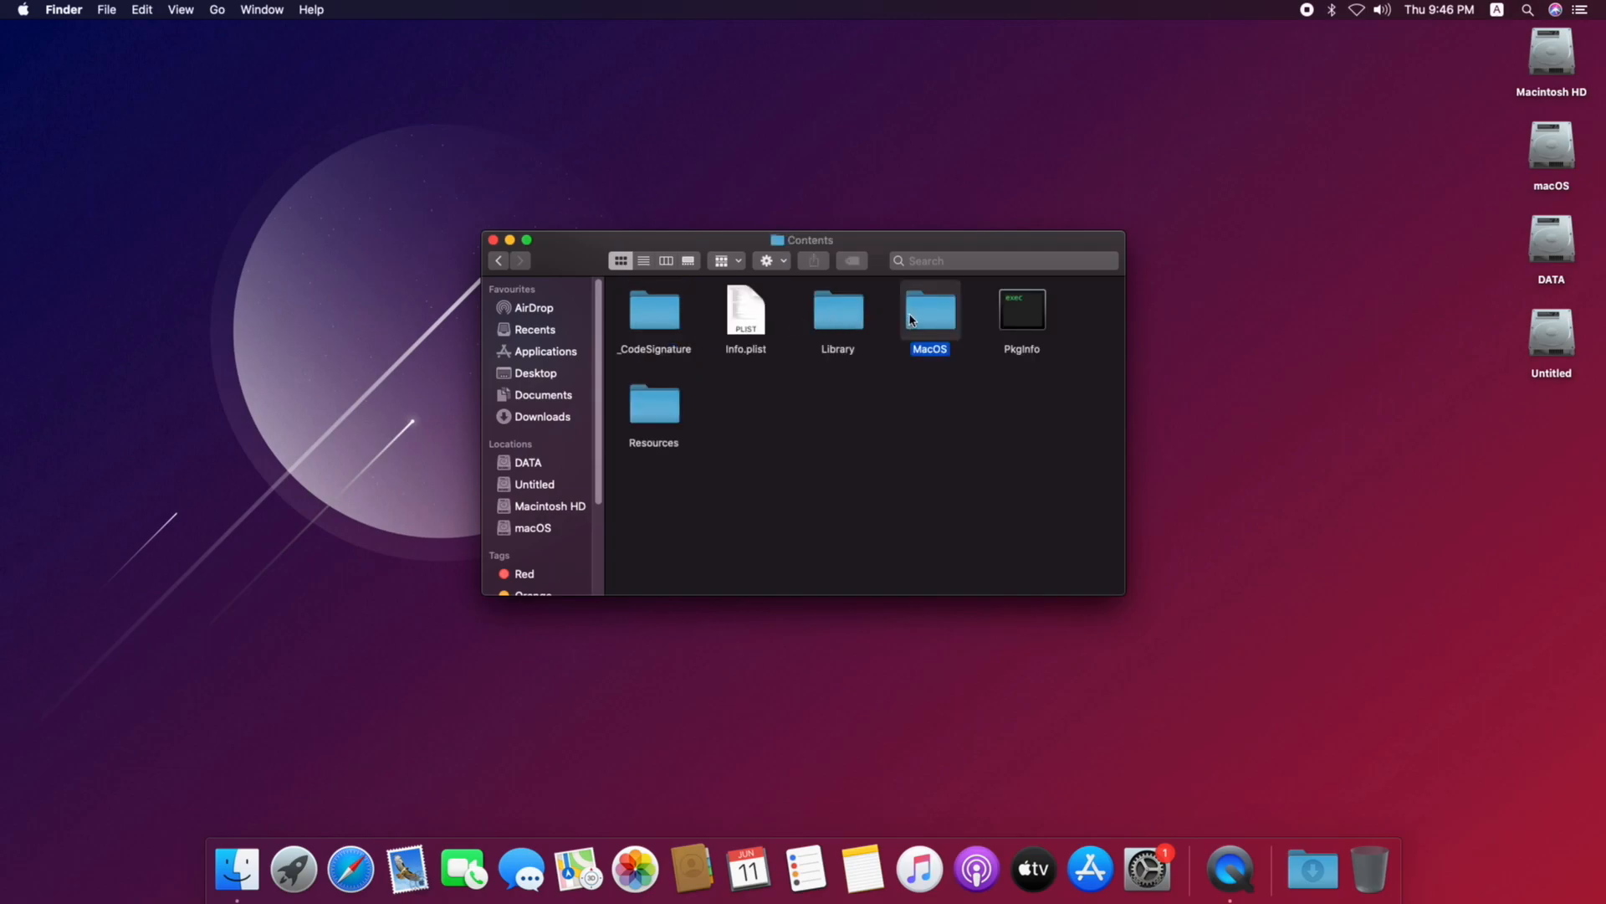
{"action": "double_click", "coordinate": [929, 311]}
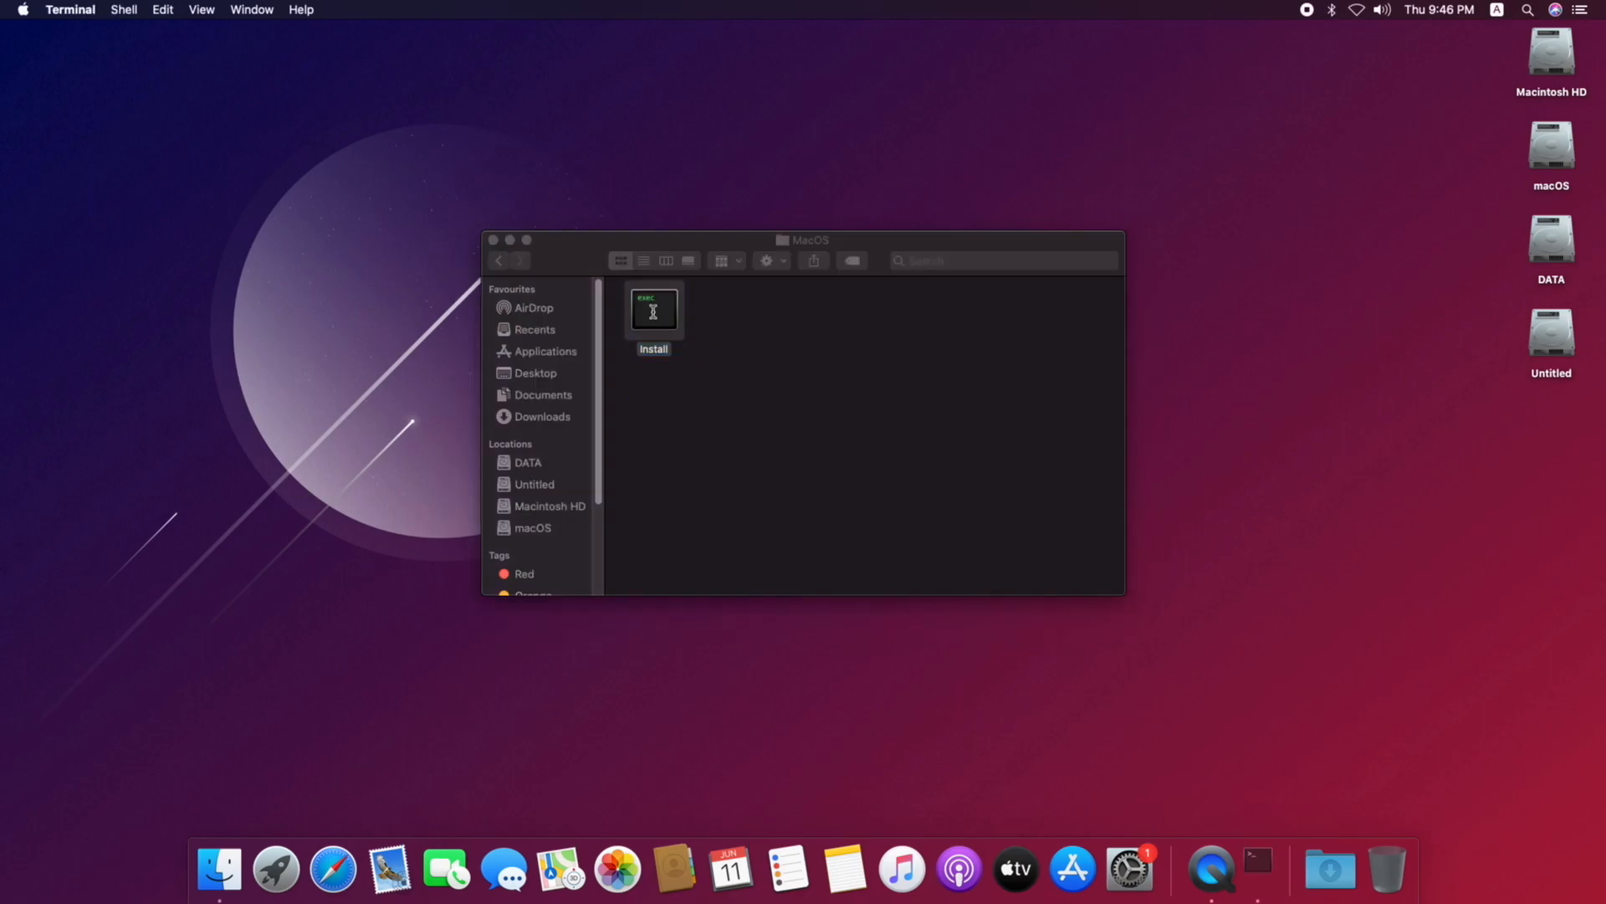
{"action": "double_click", "coordinate": [654, 310]}
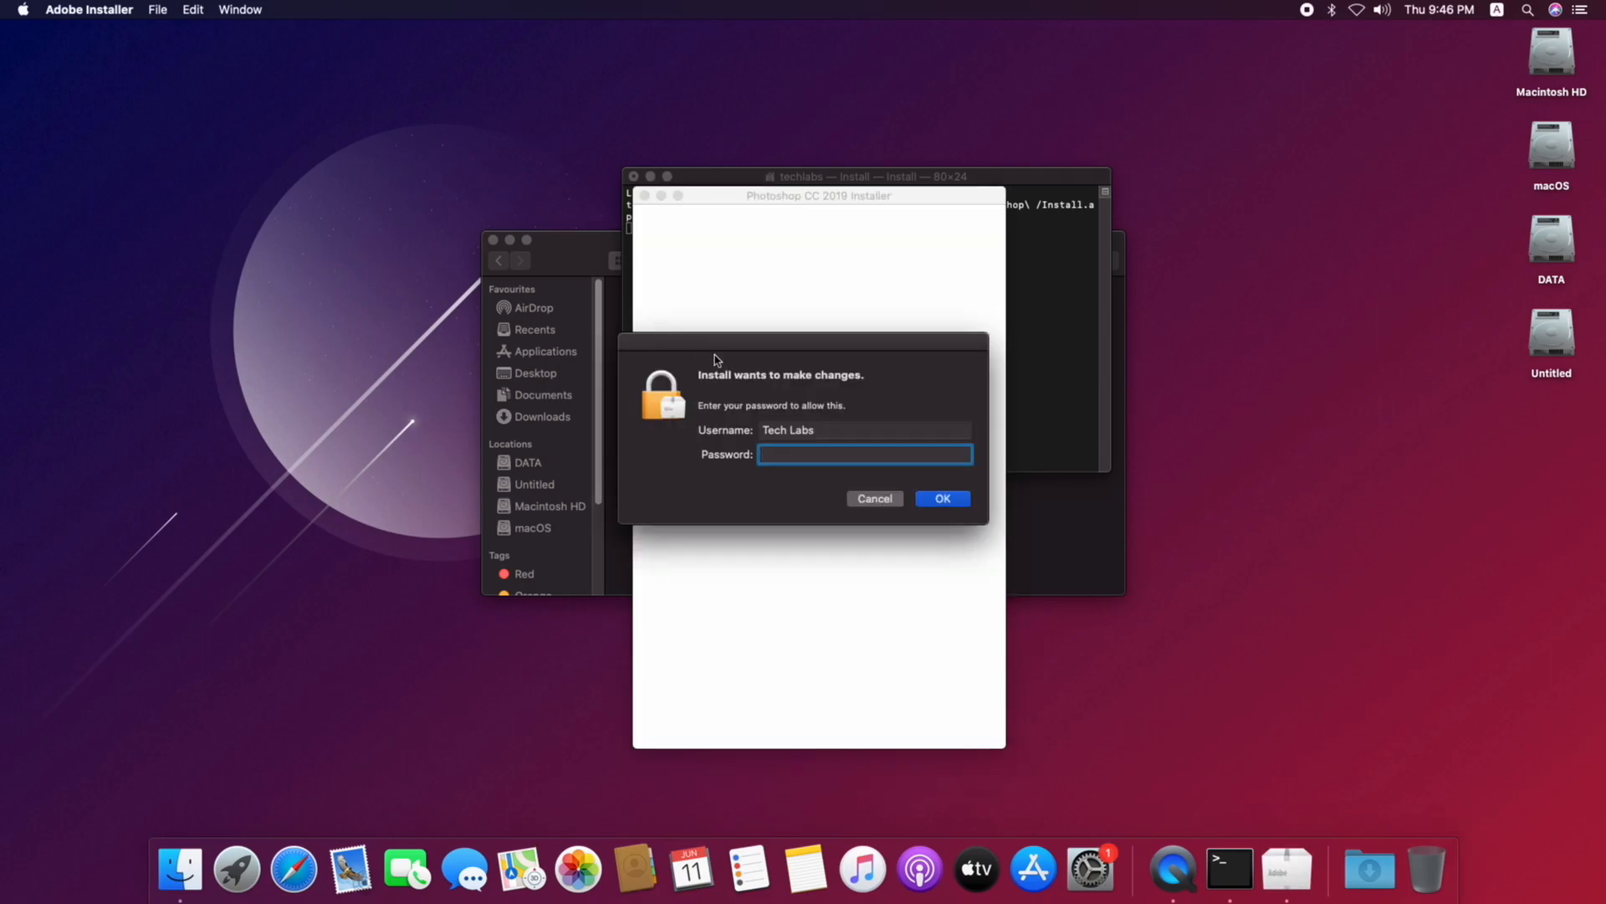
{"action": "left_click", "coordinate": [940, 499]}
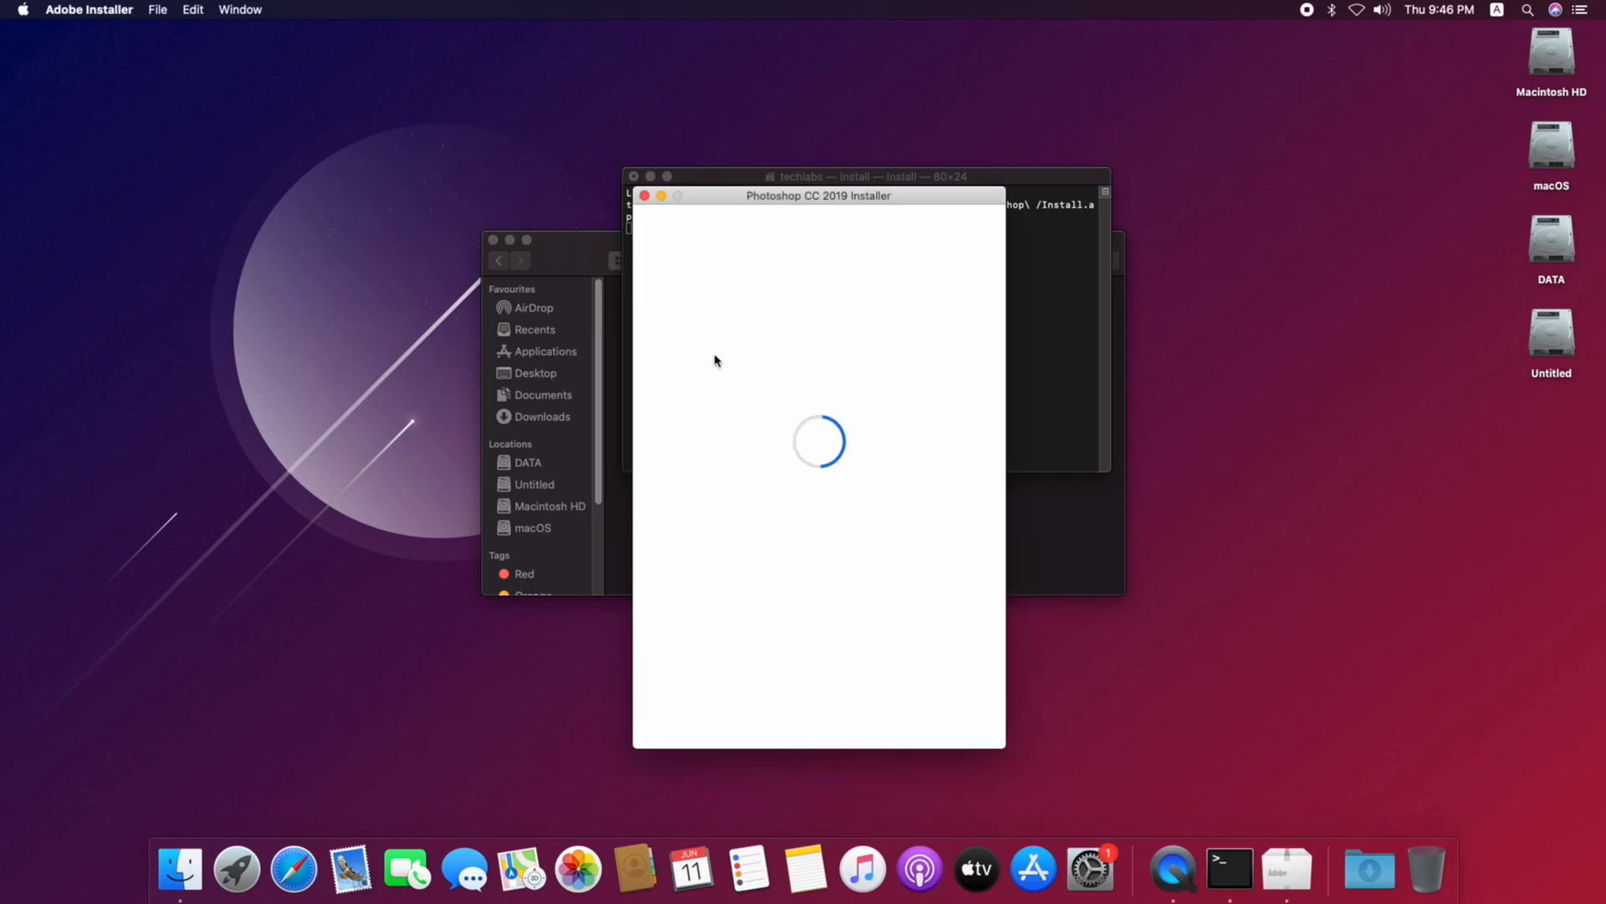